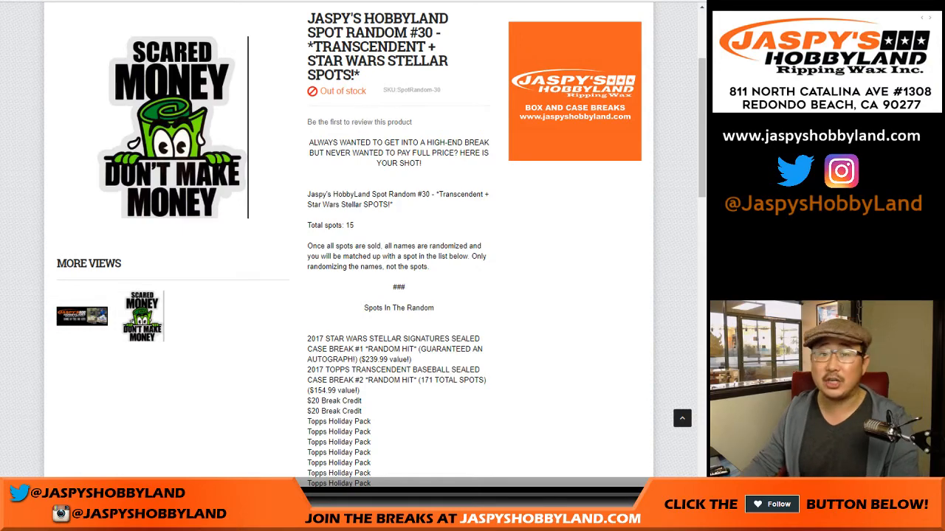
# Check the 15 prizes in column B, select A1, and open RANDOM.ORG's List Randomizer.
pyautogui.scroll(-3)
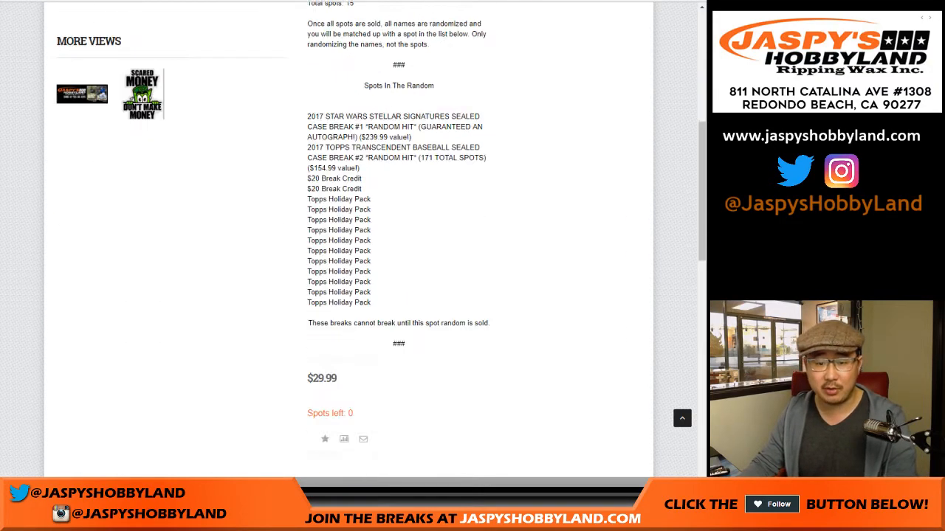
pyautogui.scroll(-3)
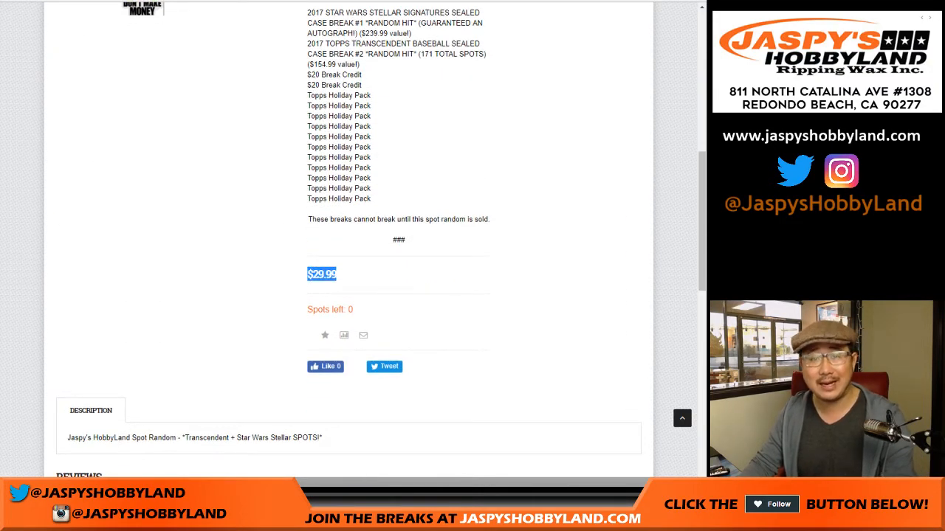
pyautogui.scroll(3)
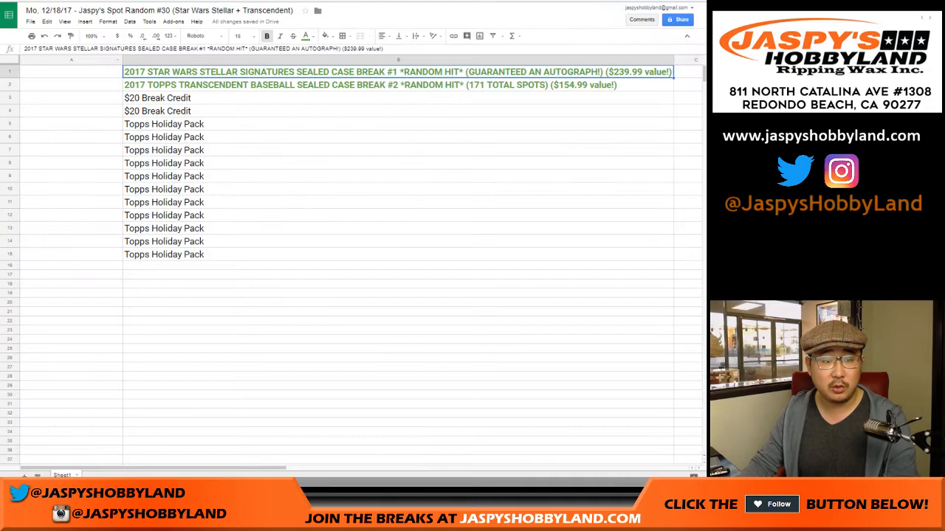
pyautogui.click(71, 71)
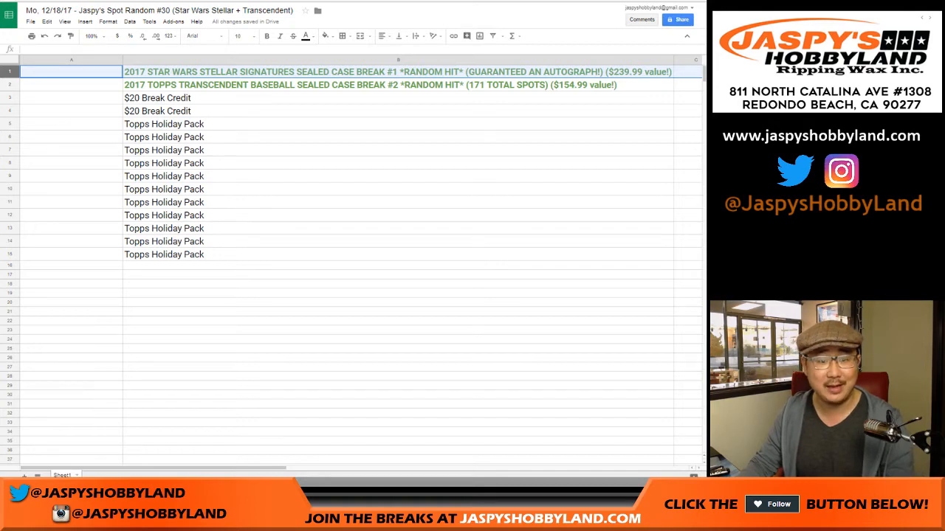
pyautogui.click(71, 97)
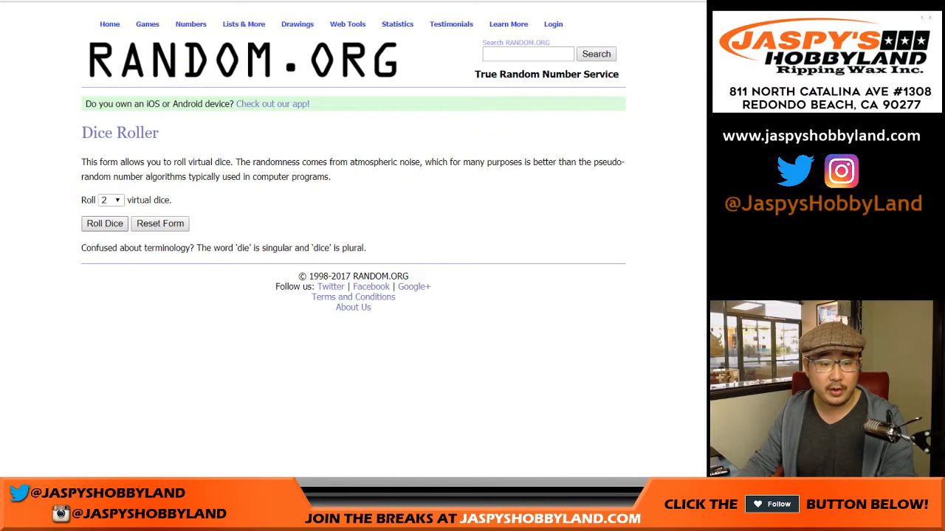
pyautogui.click(104, 223)
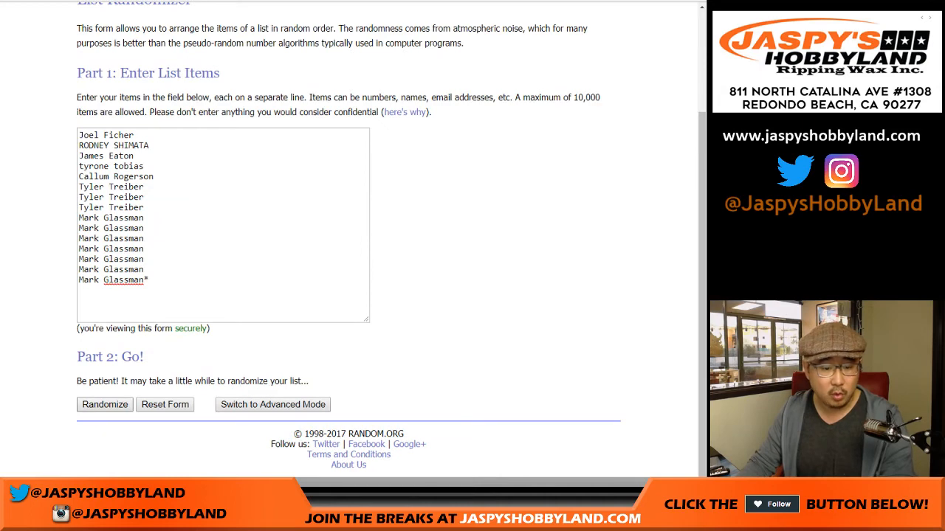
# Shuffle the buyer names with Randomize and repeated Again! rounds, then select the final list.
pyautogui.click(104, 405)
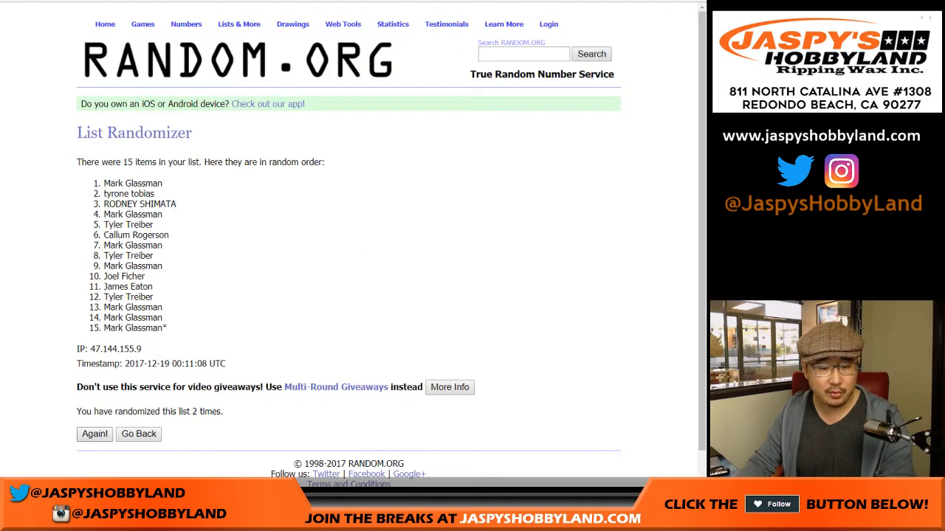
pyautogui.click(94, 434)
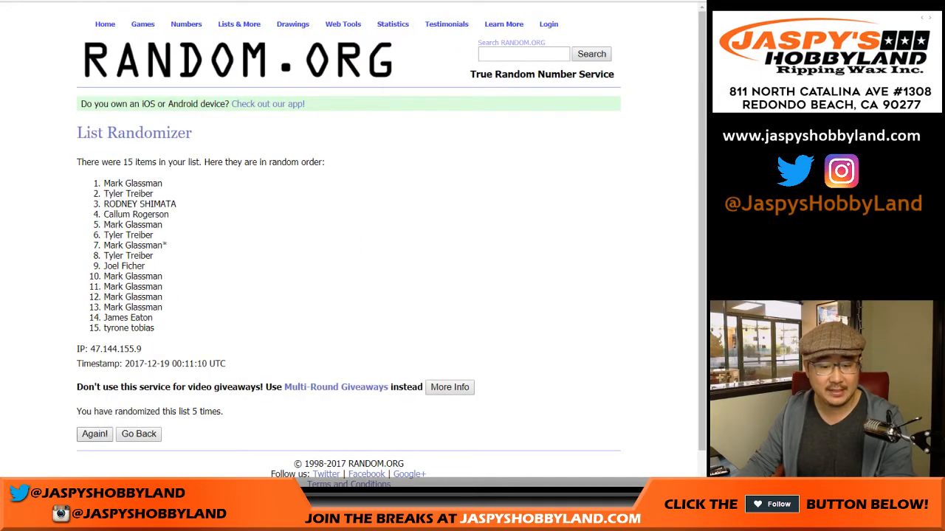
pyautogui.click(93, 434)
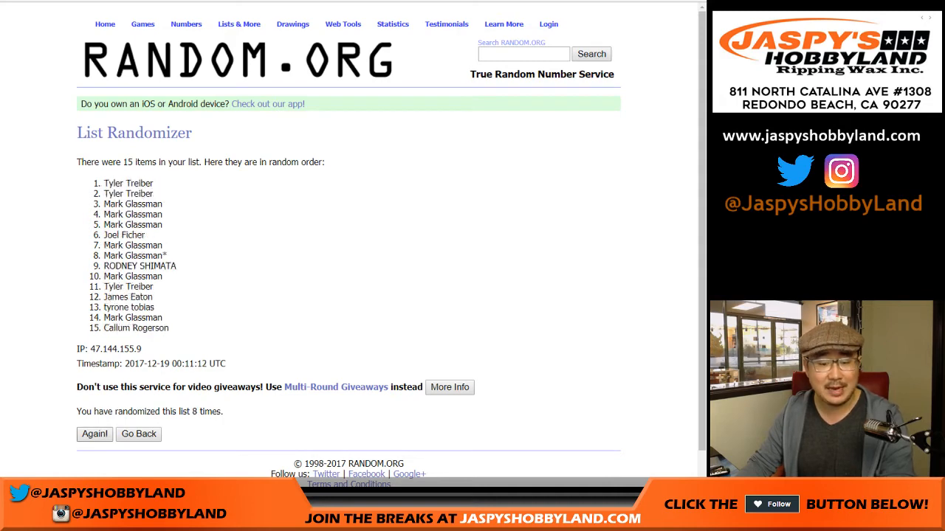
pyautogui.click(94, 434)
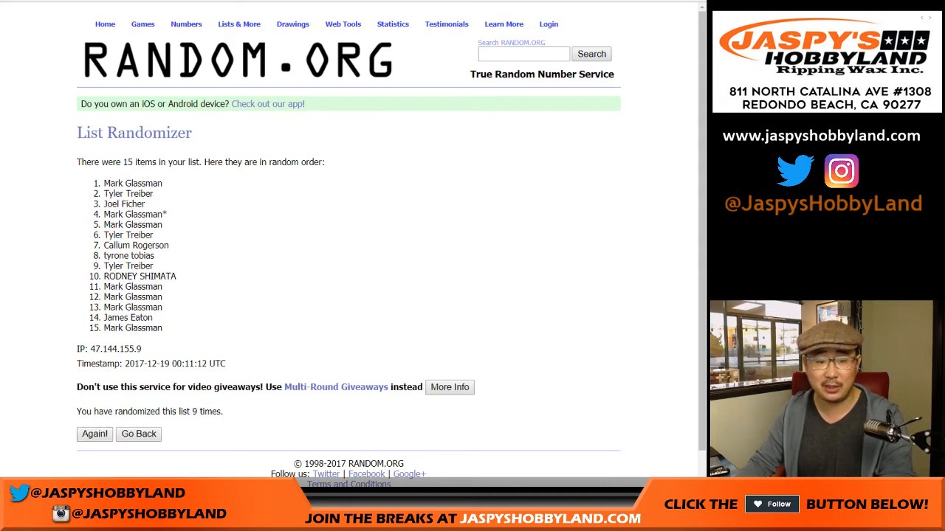
pyautogui.click(94, 434)
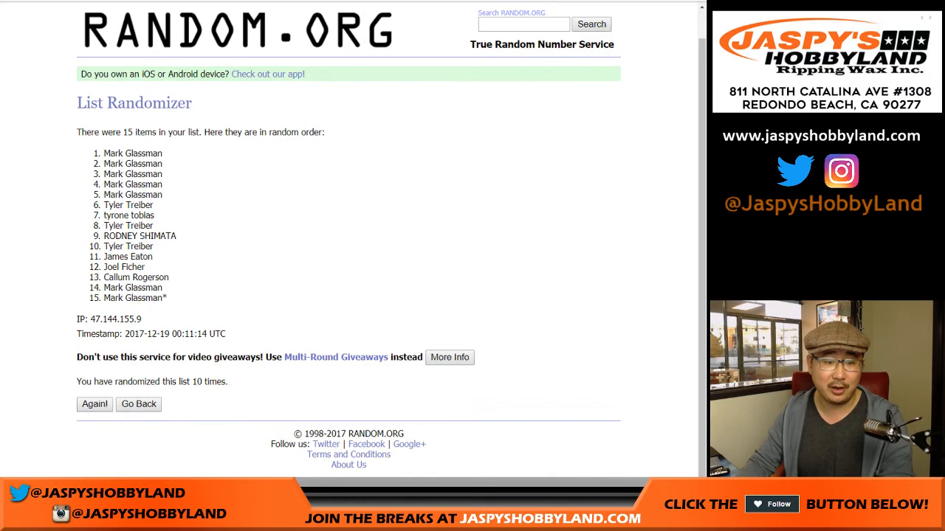
pyautogui.moveTo(103, 154); pyautogui.dragTo(166, 298)
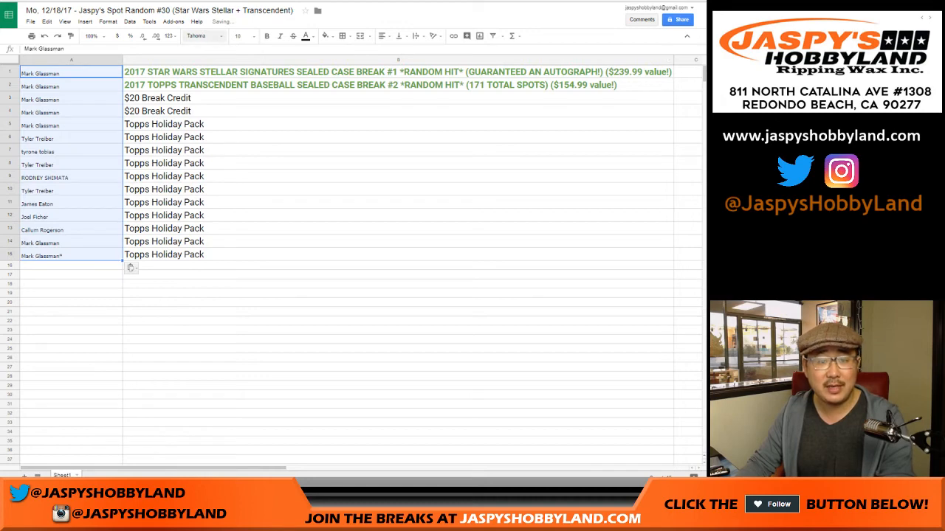
# Set the font size of the buyer names in column A to 24.
pyautogui.click(238, 35)
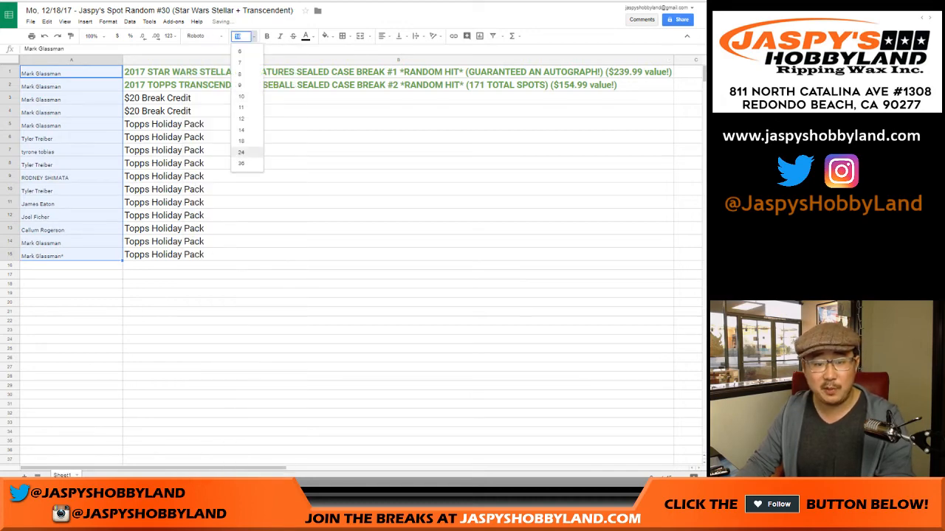
pyautogui.click(241, 152)
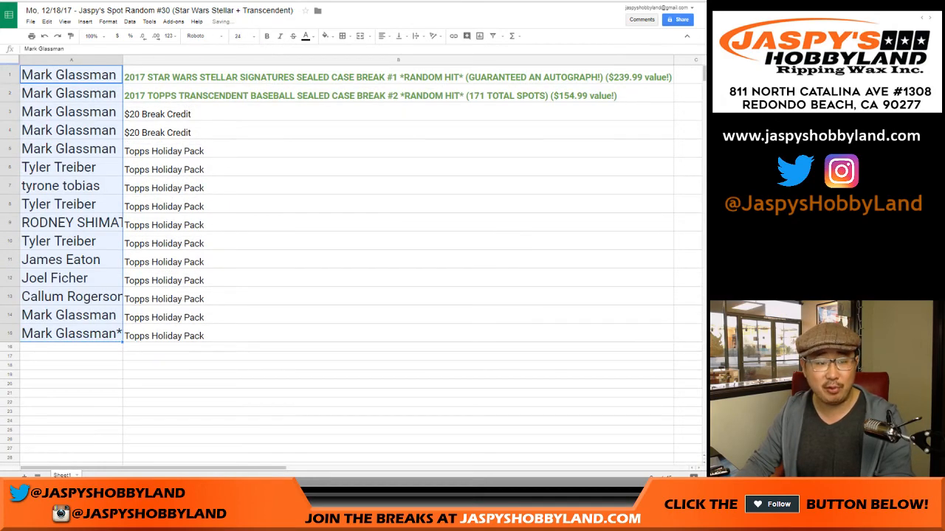